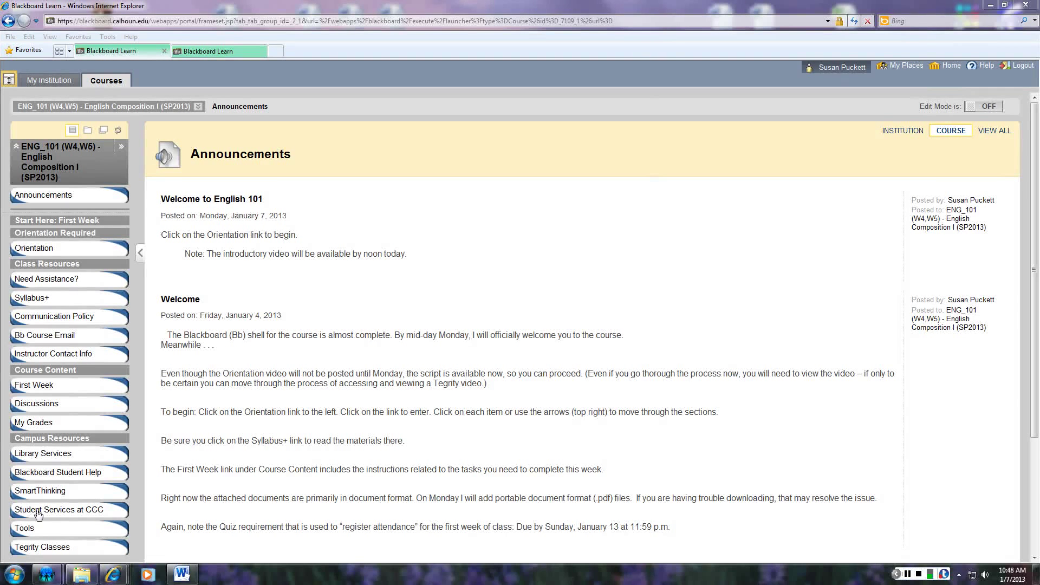
{"action": "mouse_move", "coordinate": [109, 404]}
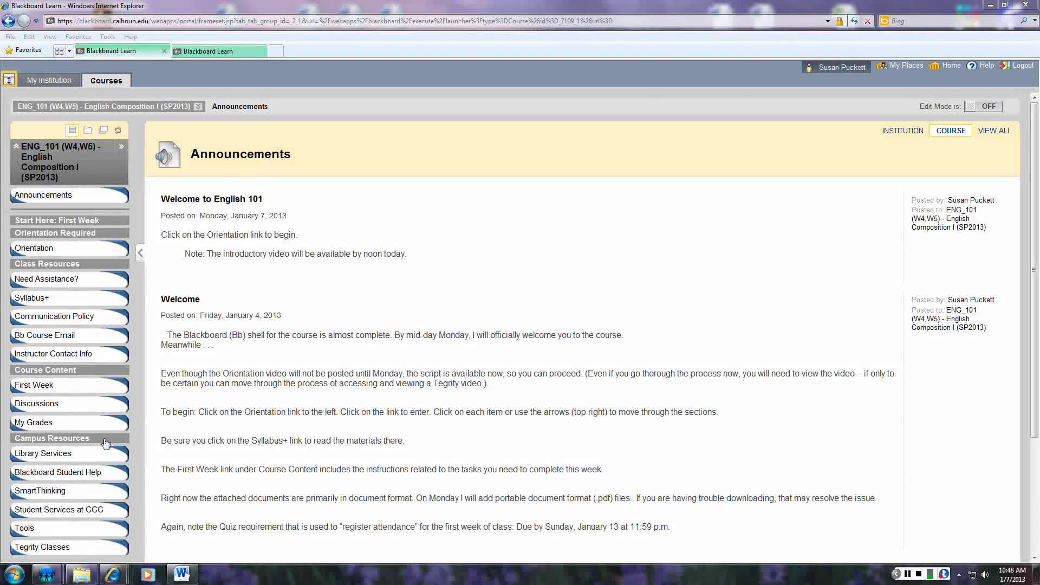
{"action": "mouse_move", "coordinate": [143, 257]}
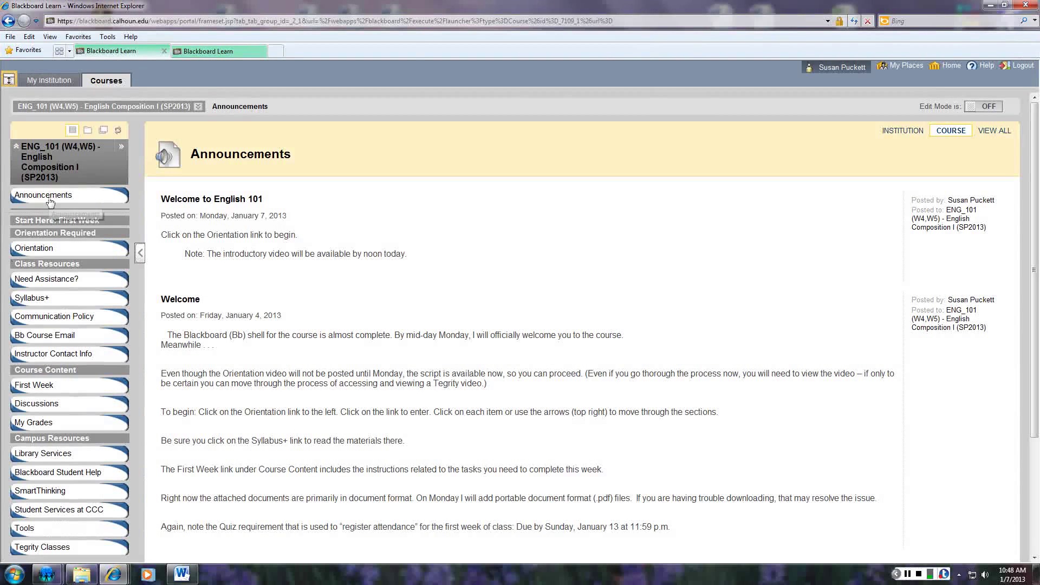
{"action": "mouse_move", "coordinate": [43, 194]}
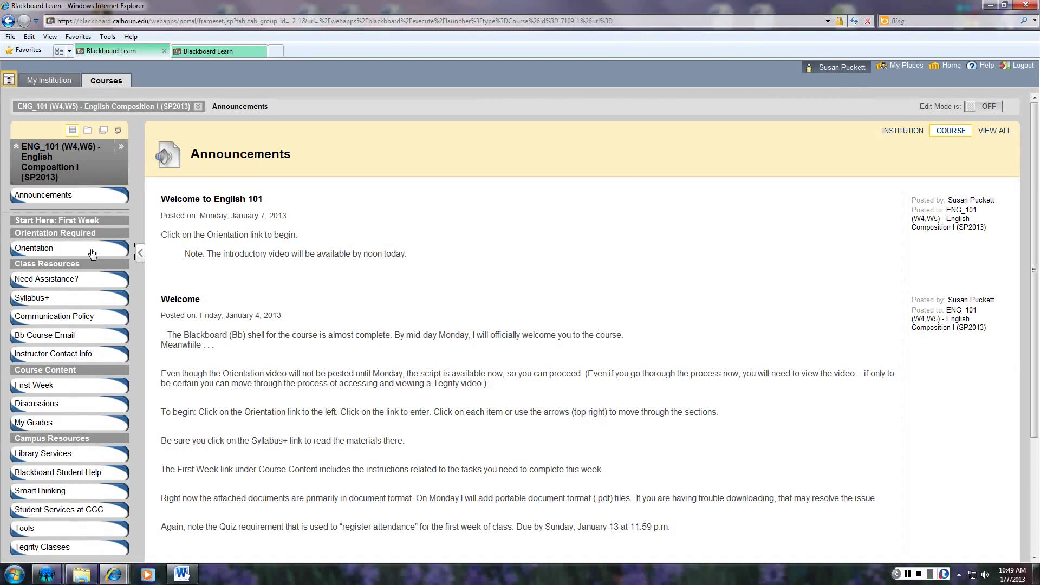
{"action": "mouse_move", "coordinate": [93, 252]}
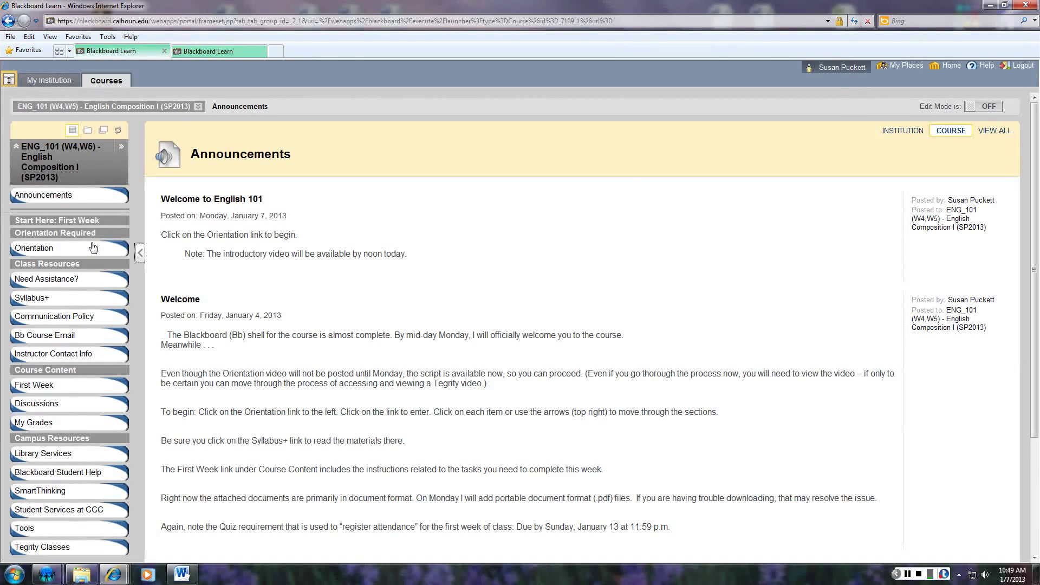
Step: Go to Orientation and enter Course Orientation: A Must Do at its Orientation Video page
{"action": "left_click", "coordinate": [33, 248]}
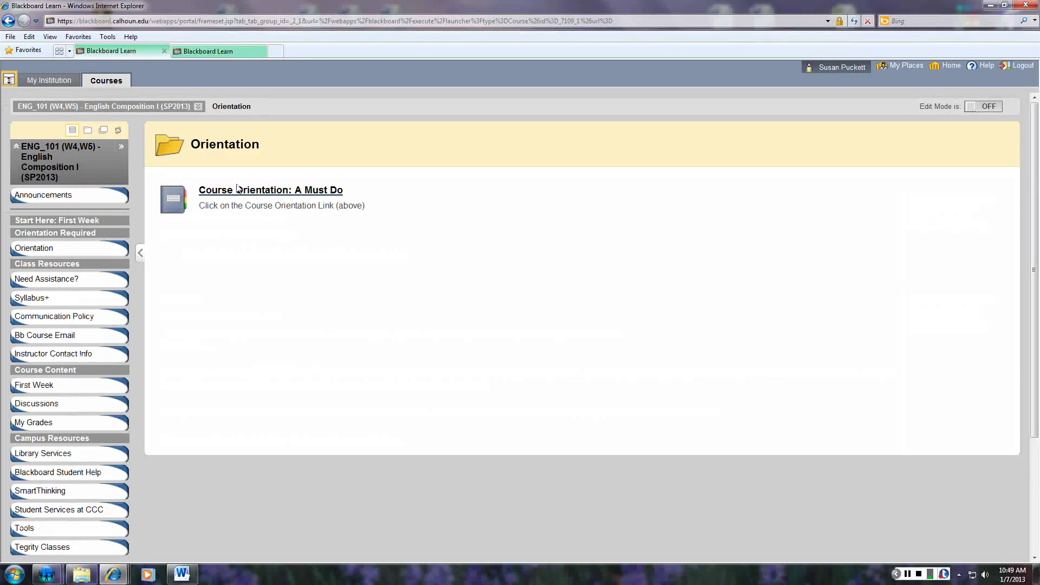
{"action": "left_click", "coordinate": [270, 190]}
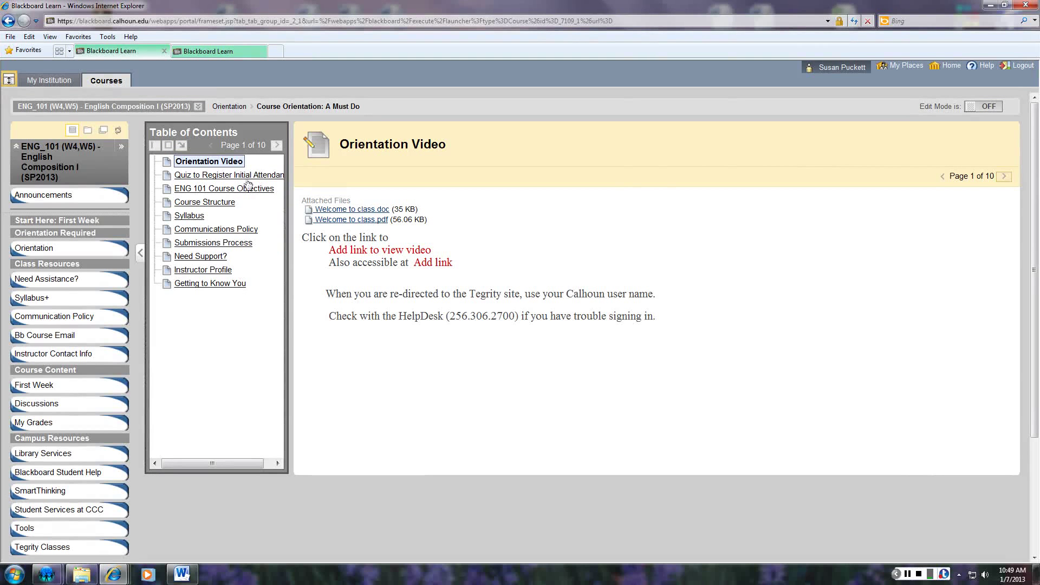
{"action": "mouse_move", "coordinate": [240, 277]}
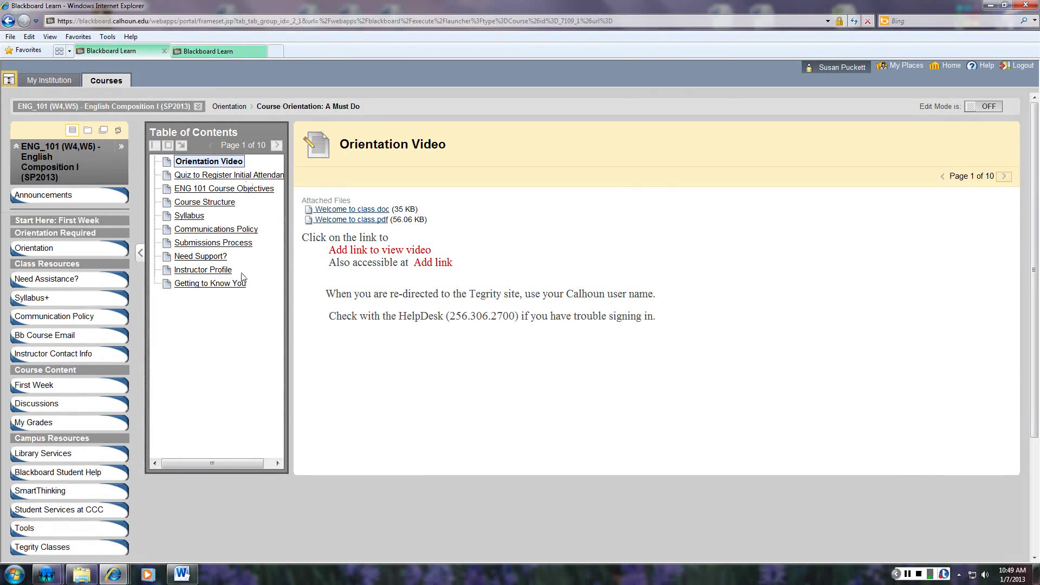
{"action": "mouse_move", "coordinate": [241, 178]}
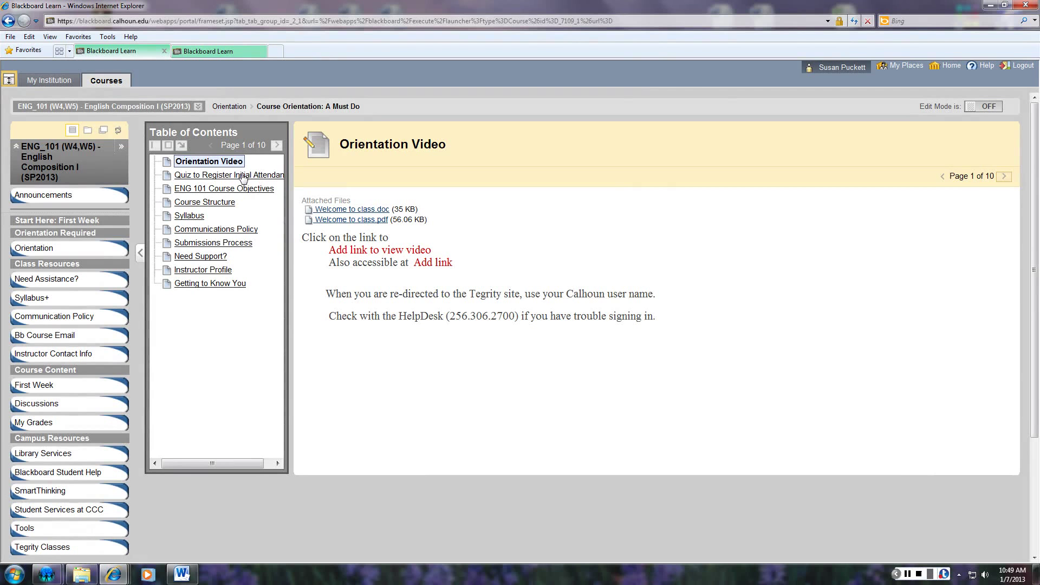
Step: Show page 2, Quiz to Register Initial Attendance, and expand the Table of Contents pane
{"action": "left_click", "coordinate": [228, 175]}
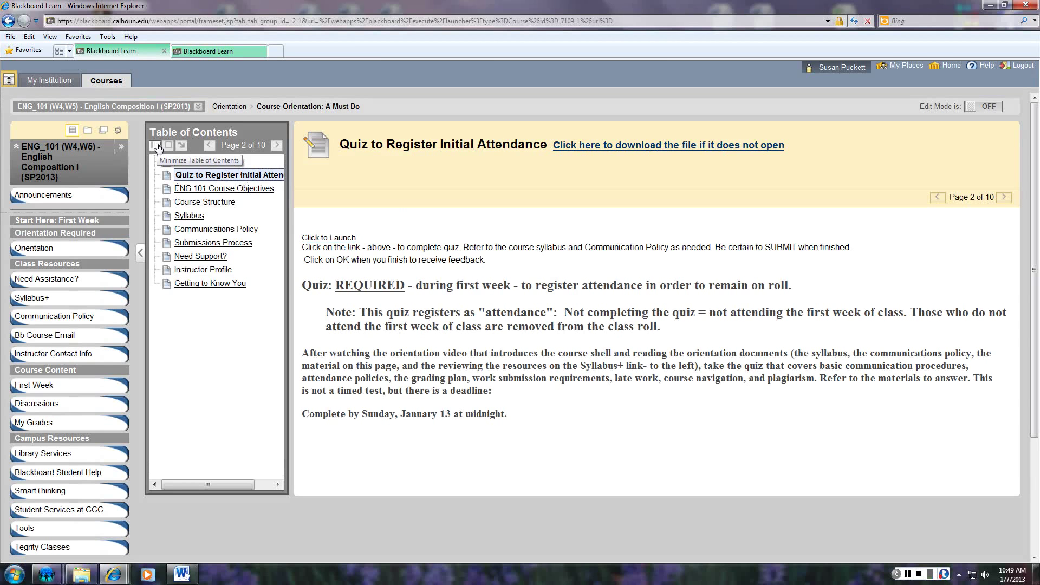
{"action": "left_click", "coordinate": [158, 146]}
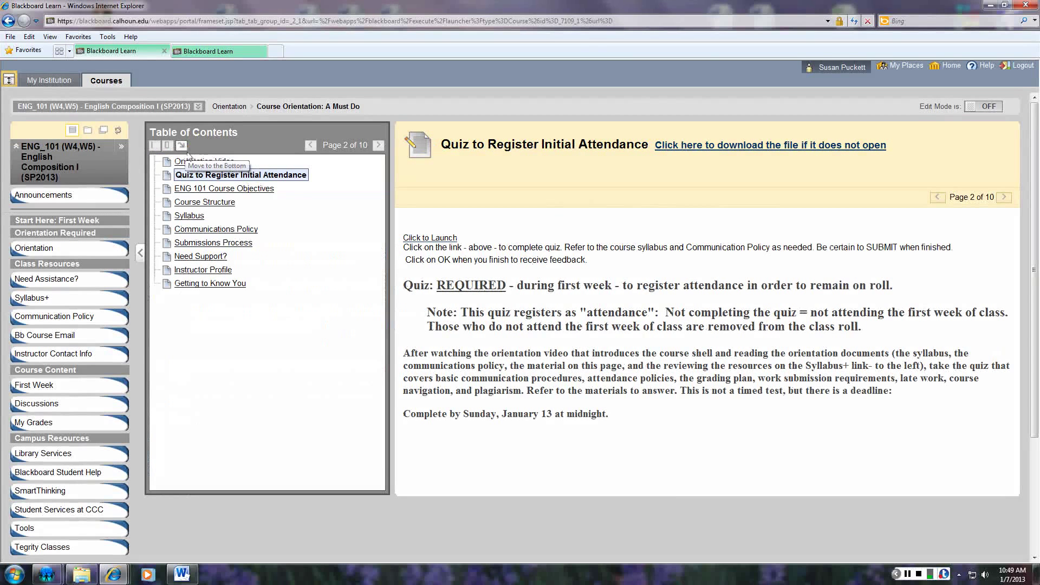
{"action": "mouse_move", "coordinate": [304, 183]}
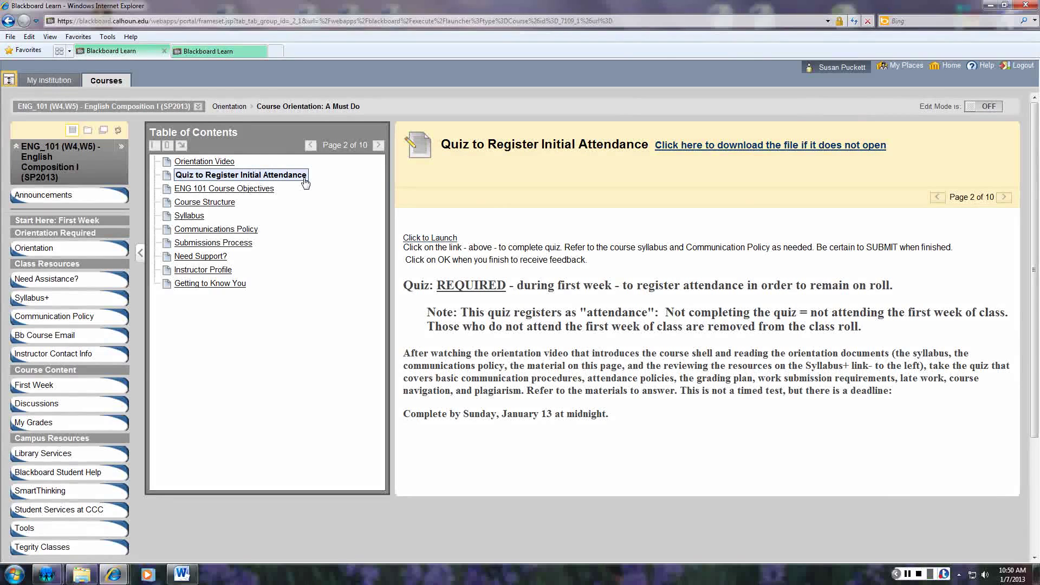
{"action": "mouse_move", "coordinate": [242, 192]}
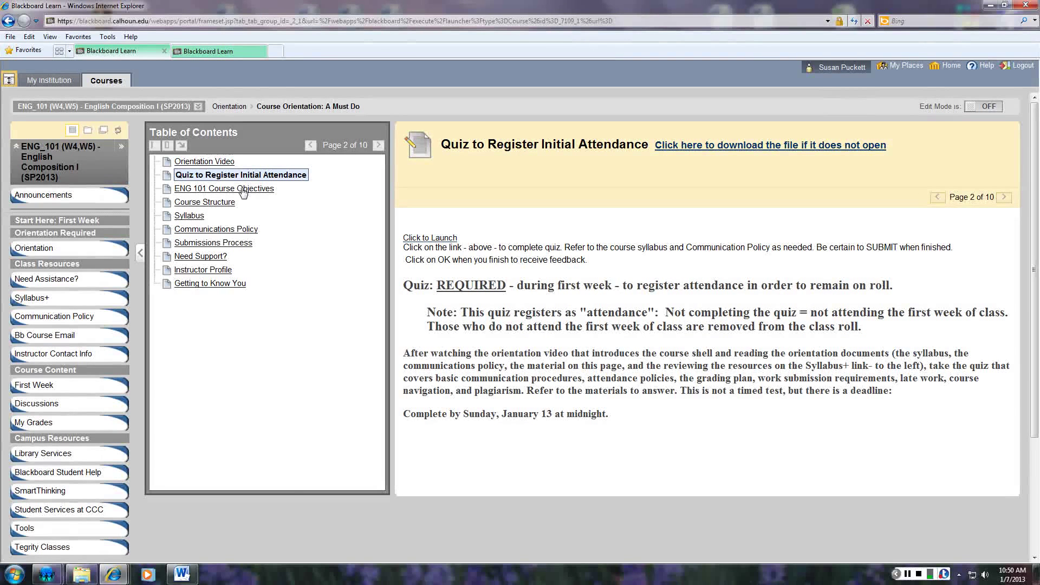
{"action": "mouse_move", "coordinate": [232, 290]}
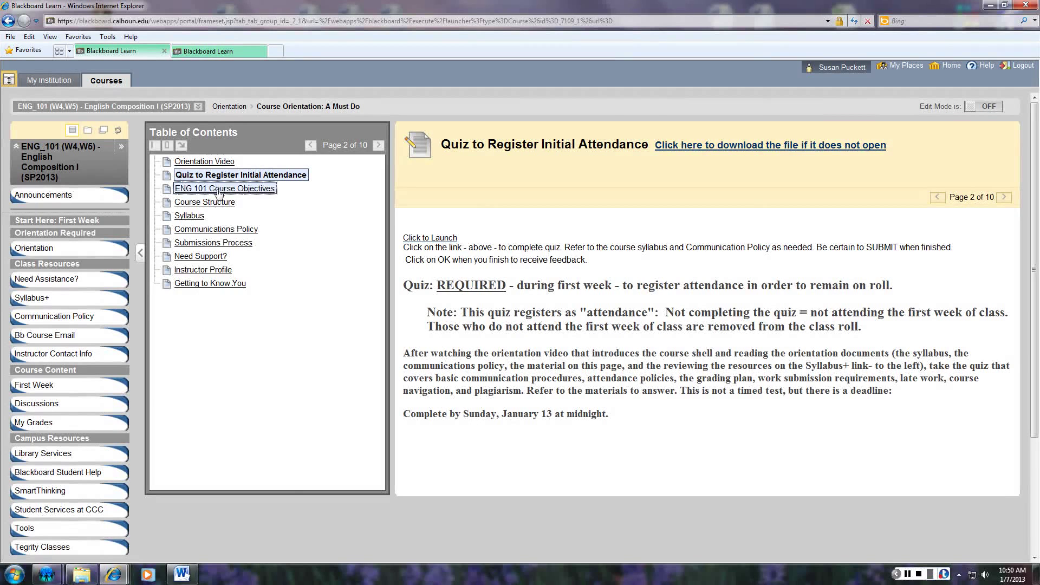
Step: Pass the ENG 101 Course Objectives page and reach page 4, Course Structure
{"action": "left_click", "coordinate": [225, 188]}
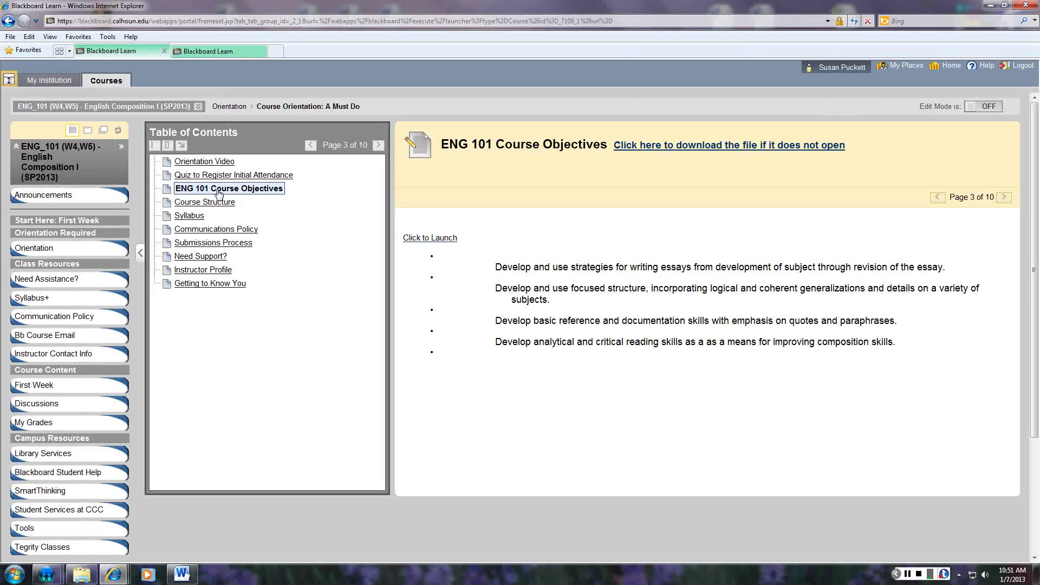
{"action": "mouse_move", "coordinate": [219, 207]}
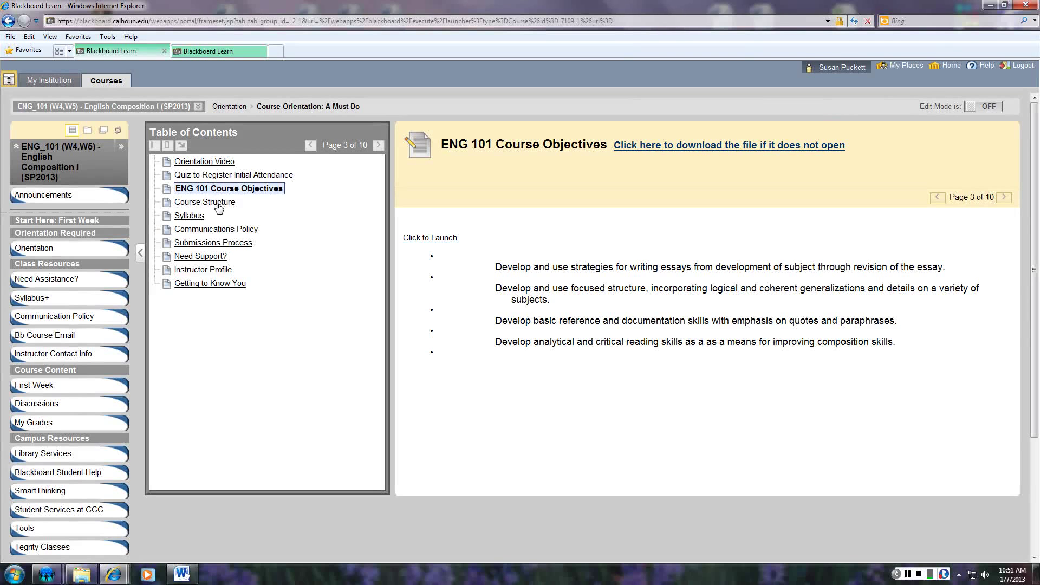
{"action": "left_click", "coordinate": [204, 202]}
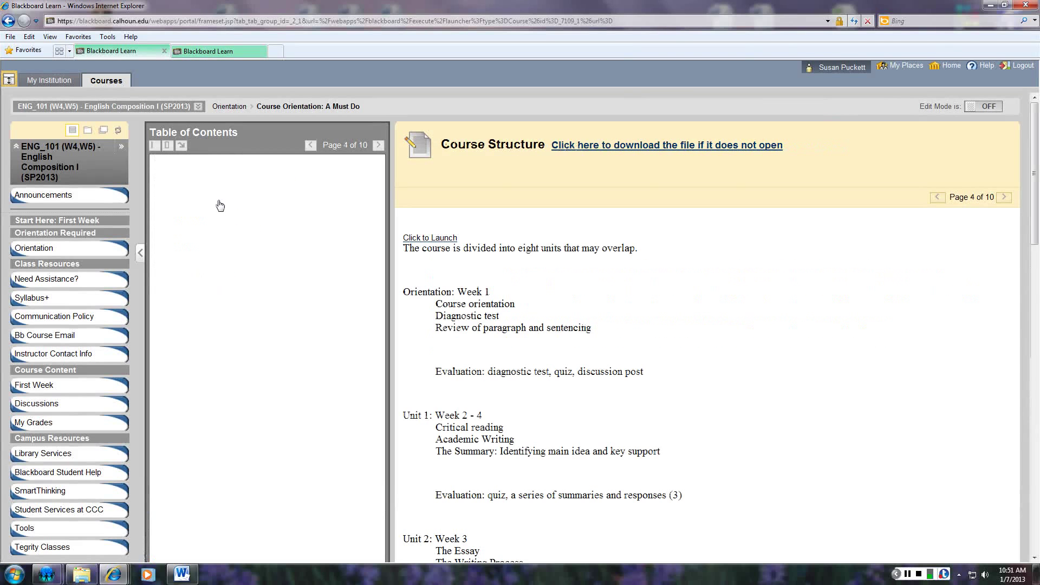
Step: Read the Course Structure page's unit outlines down to Unit 6
{"action": "left_click", "coordinate": [209, 202]}
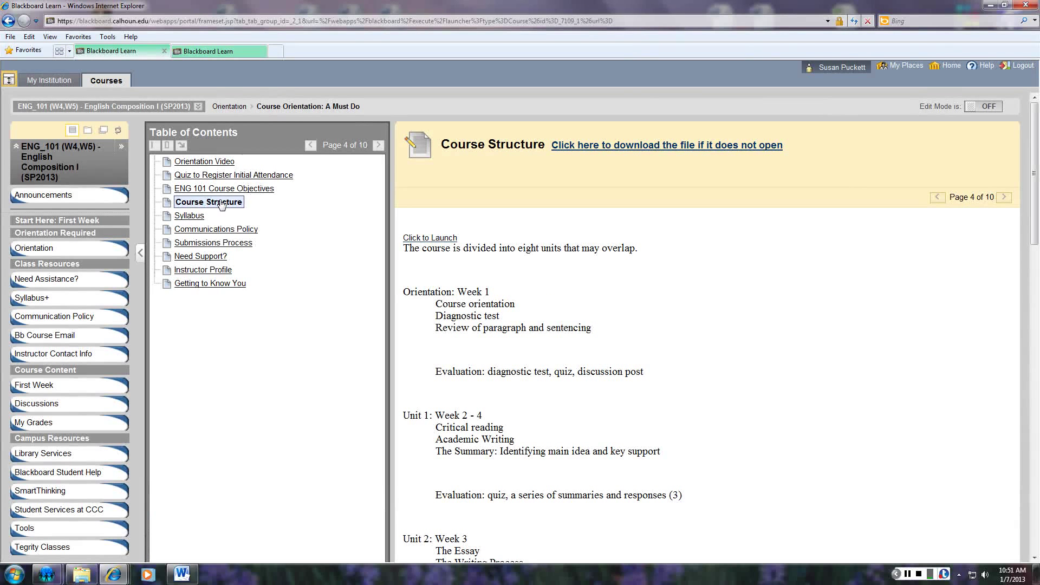
{"action": "mouse_move", "coordinate": [820, 295]}
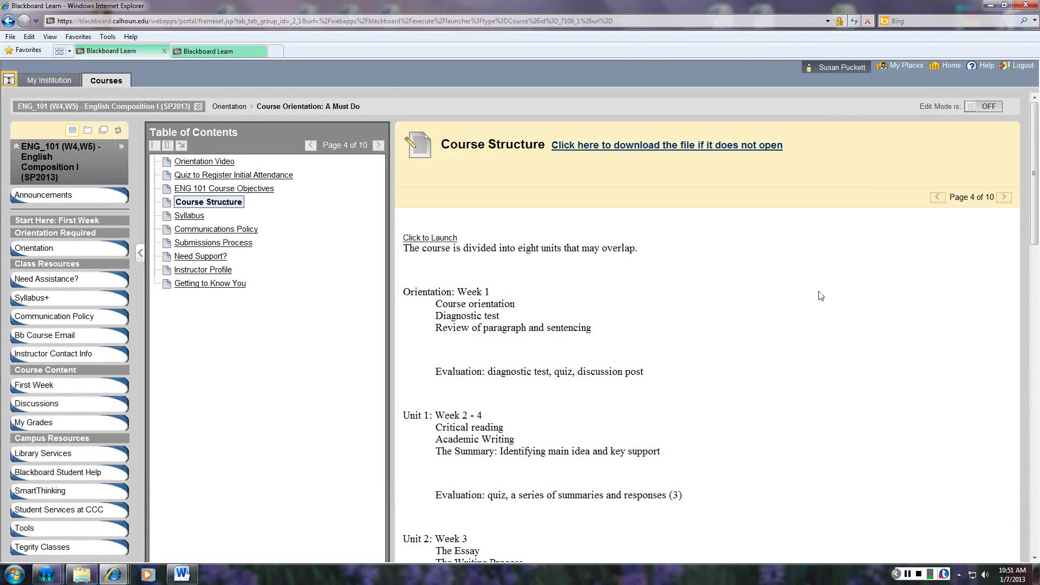
{"action": "scroll", "scroll_direction": "down", "scroll_amount": 3}
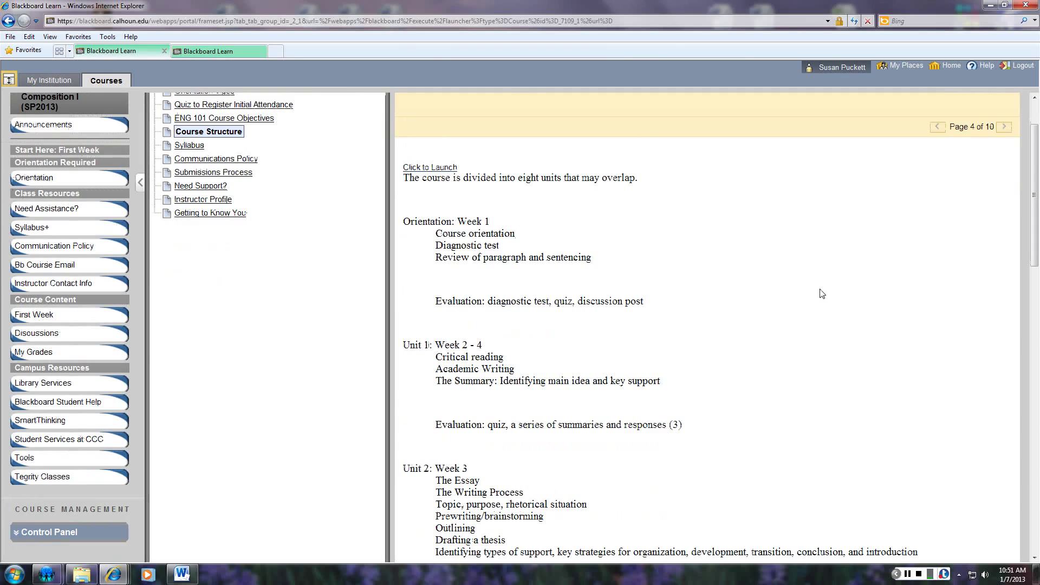
{"action": "scroll", "scroll_direction": "down", "scroll_amount": 3}
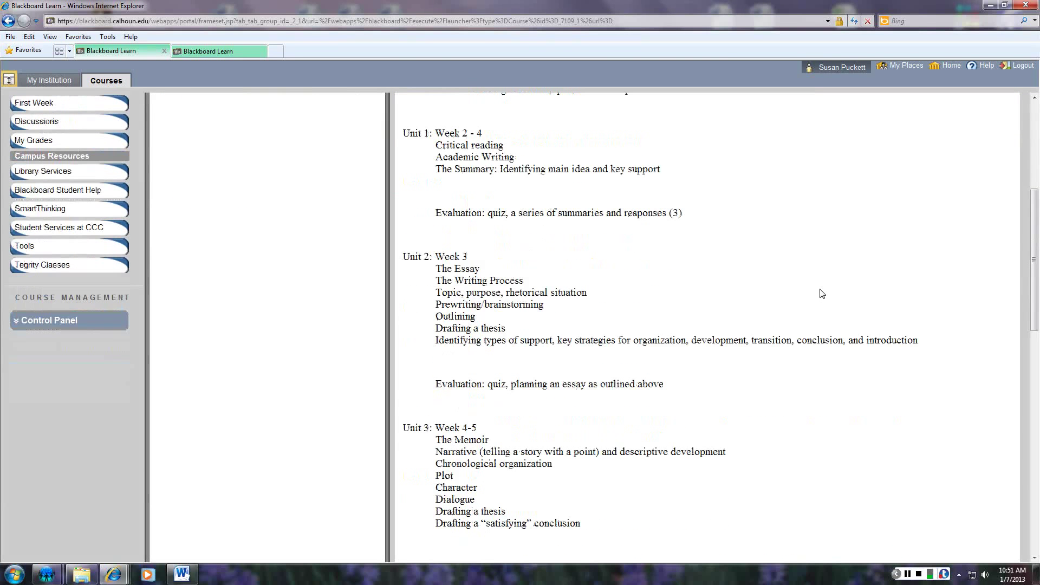
{"action": "scroll", "scroll_direction": "down", "scroll_amount": 3}
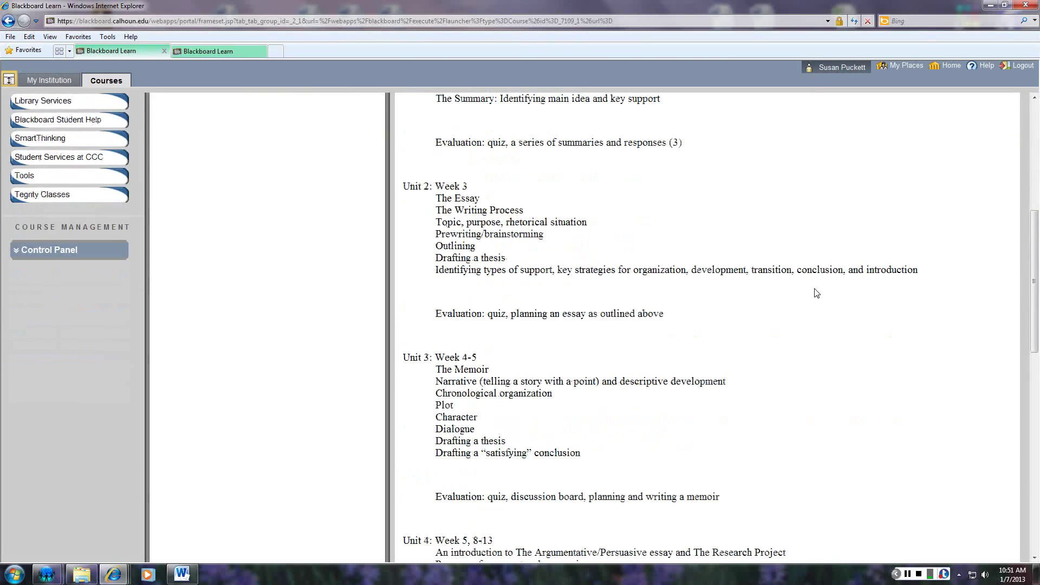
{"action": "scroll", "scroll_direction": "down", "scroll_amount": 3}
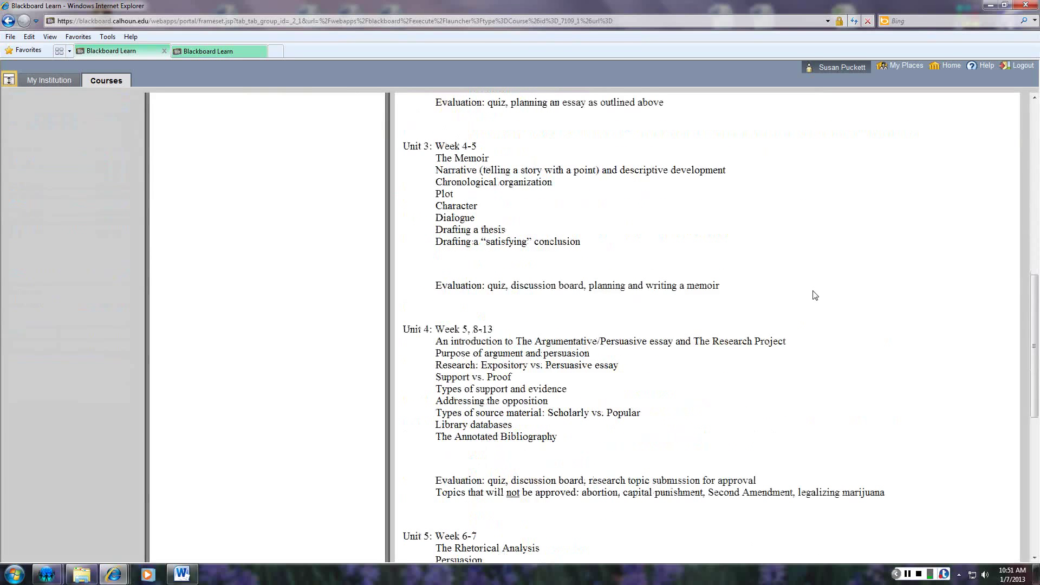
{"action": "scroll", "scroll_direction": "down", "scroll_amount": 3}
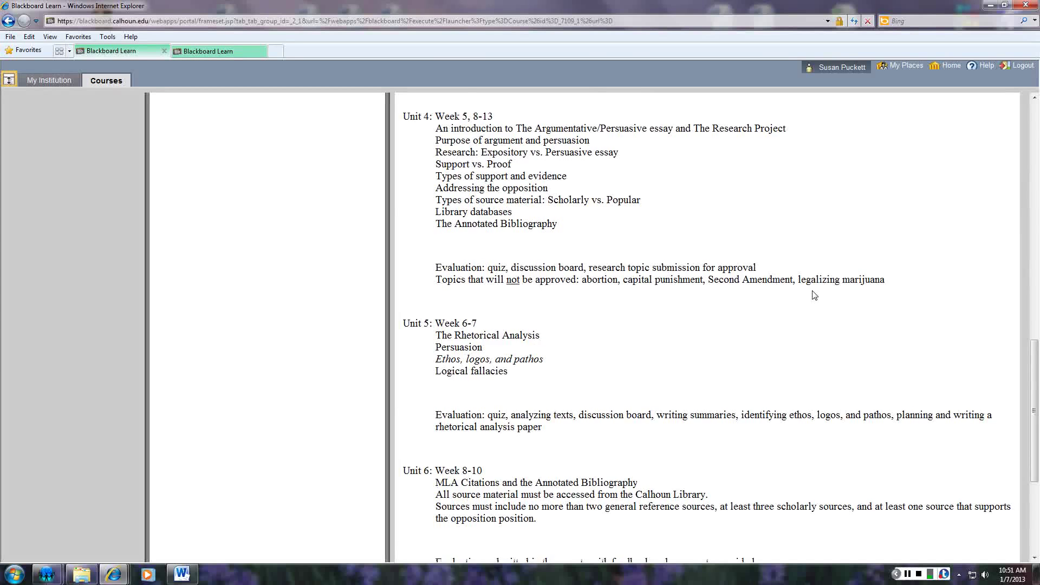
{"action": "scroll", "scroll_direction": "down", "scroll_amount": 3}
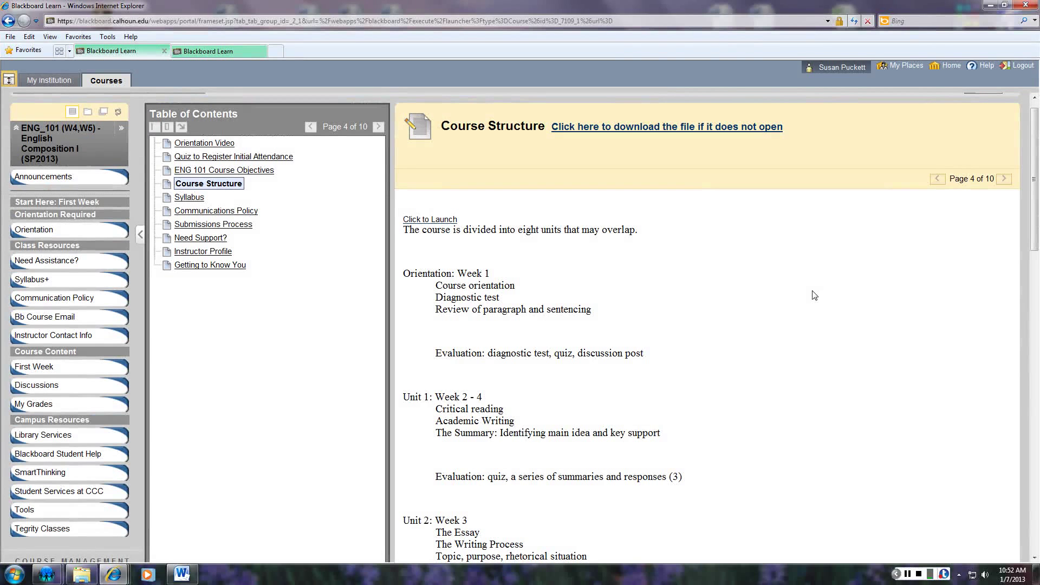
{"action": "mouse_move", "coordinate": [794, 301]}
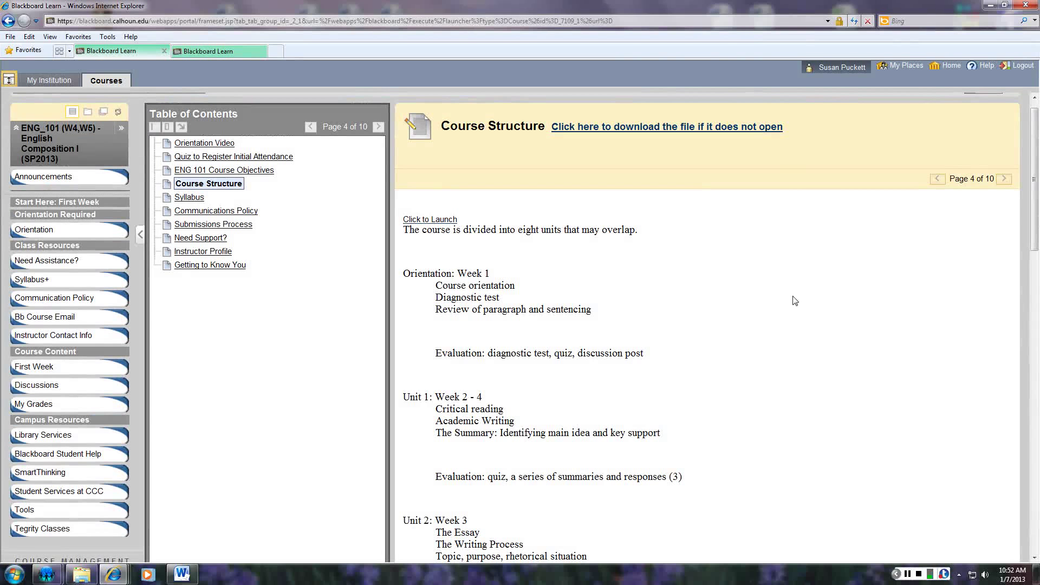
{"action": "mouse_move", "coordinate": [454, 224]}
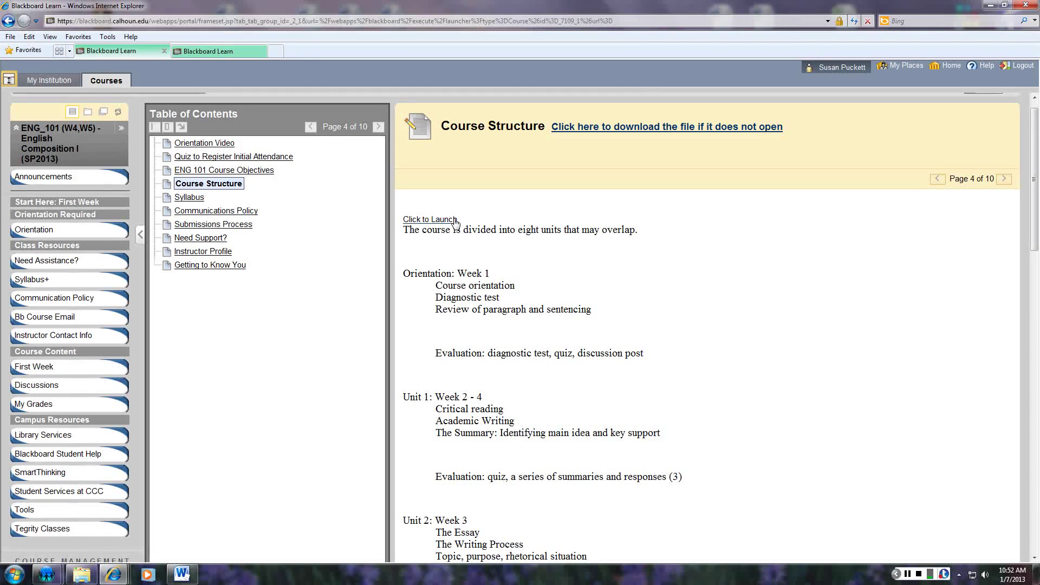
{"action": "mouse_move", "coordinate": [321, 243]}
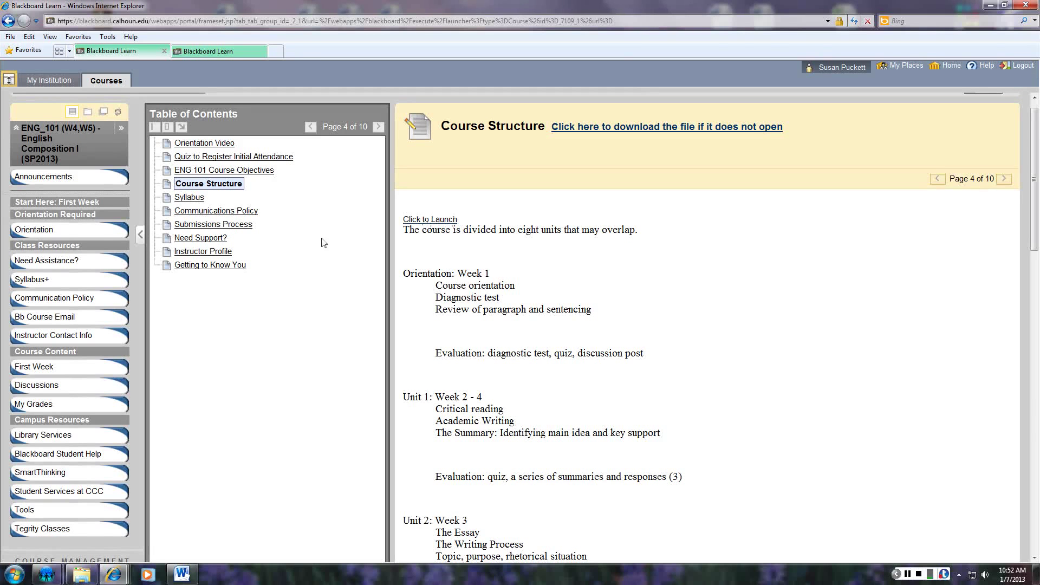
{"action": "mouse_move", "coordinate": [188, 201]}
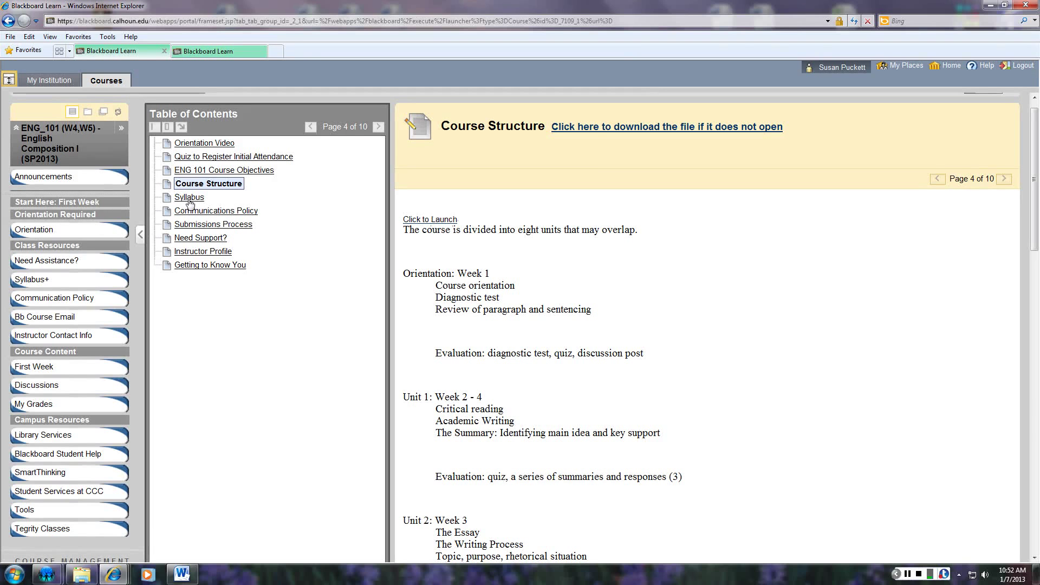
{"action": "mouse_move", "coordinate": [1007, 183]}
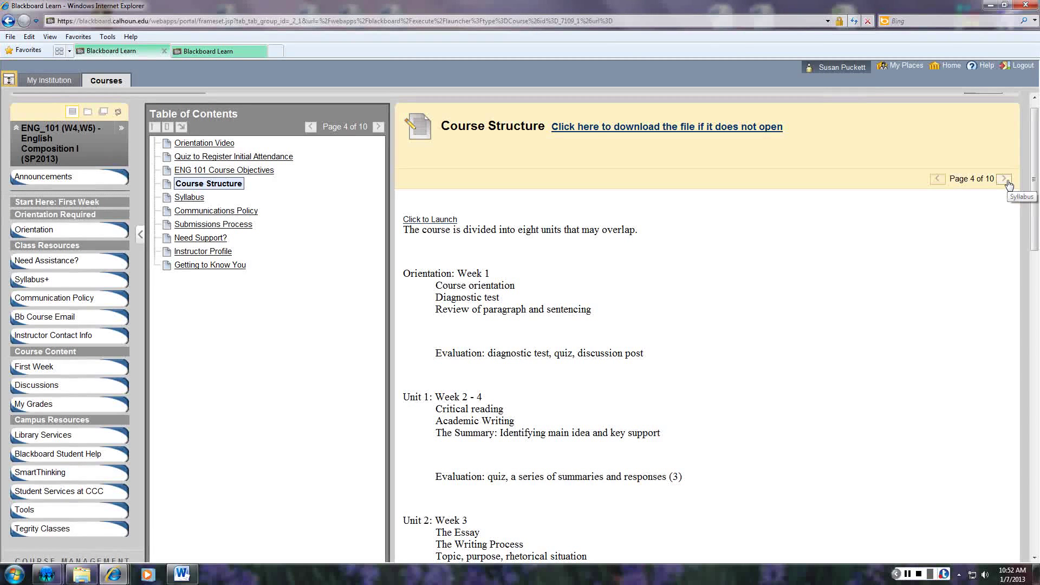
Step: Advance to page 5 of 10, Syllabus, with its attached syllabus files
{"action": "left_click", "coordinate": [1006, 180]}
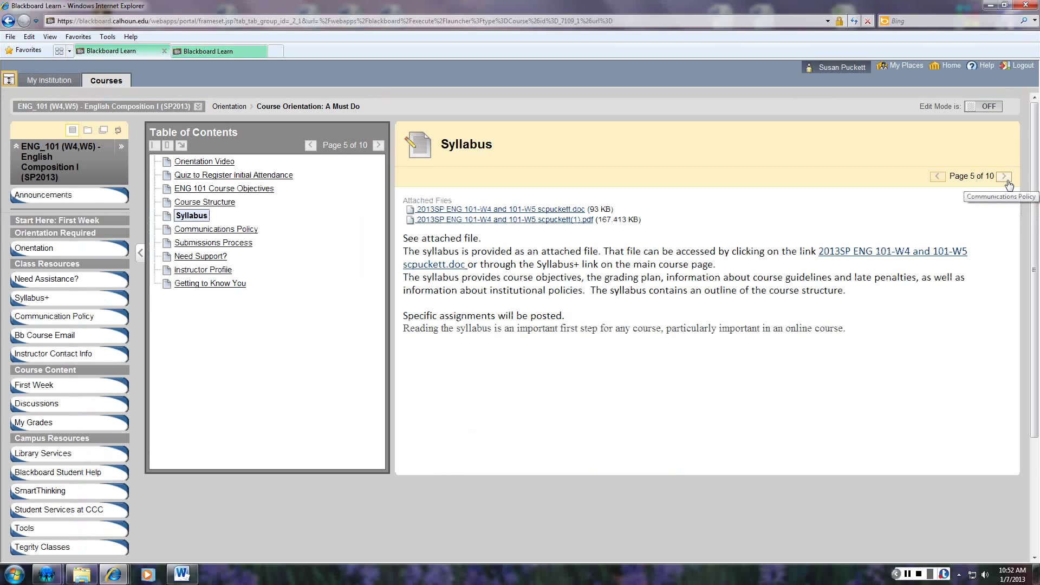
{"action": "mouse_move", "coordinate": [175, 385]}
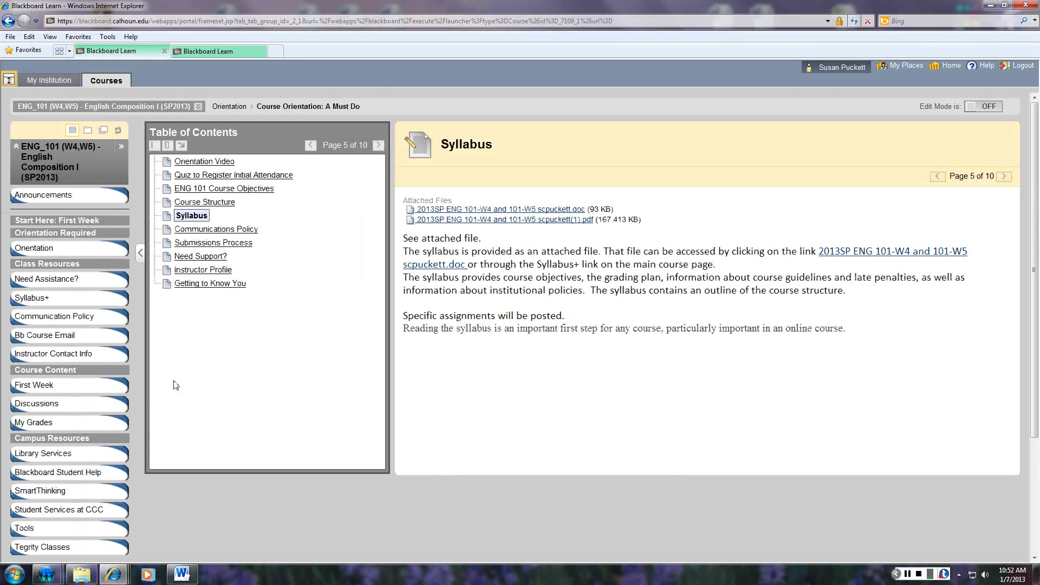
{"action": "mouse_move", "coordinate": [62, 369]}
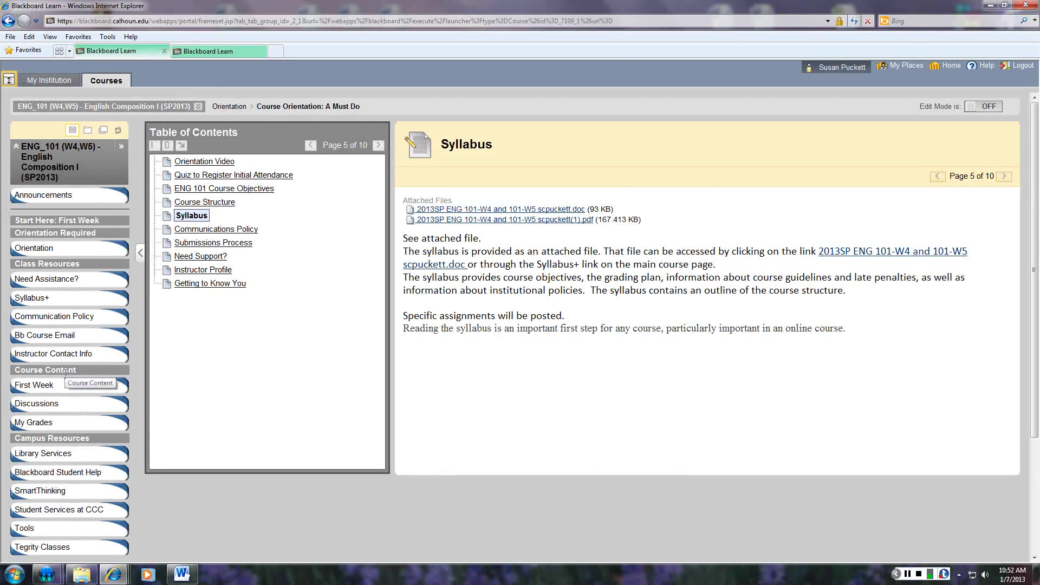
{"action": "mouse_move", "coordinate": [112, 267]}
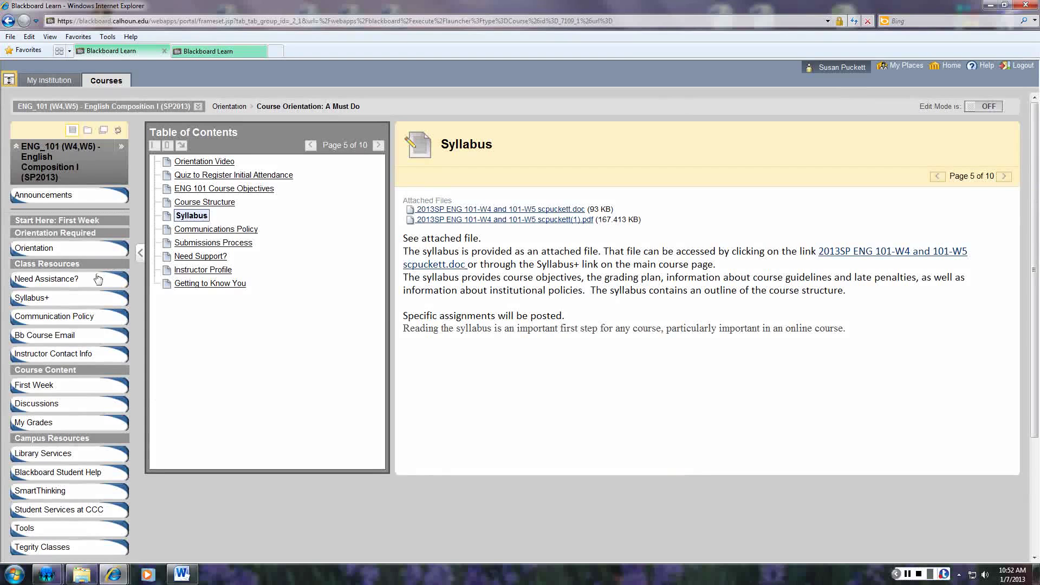
Step: Open Need Assistance? under Class Resources and scroll through its support contacts
{"action": "left_click", "coordinate": [45, 278]}
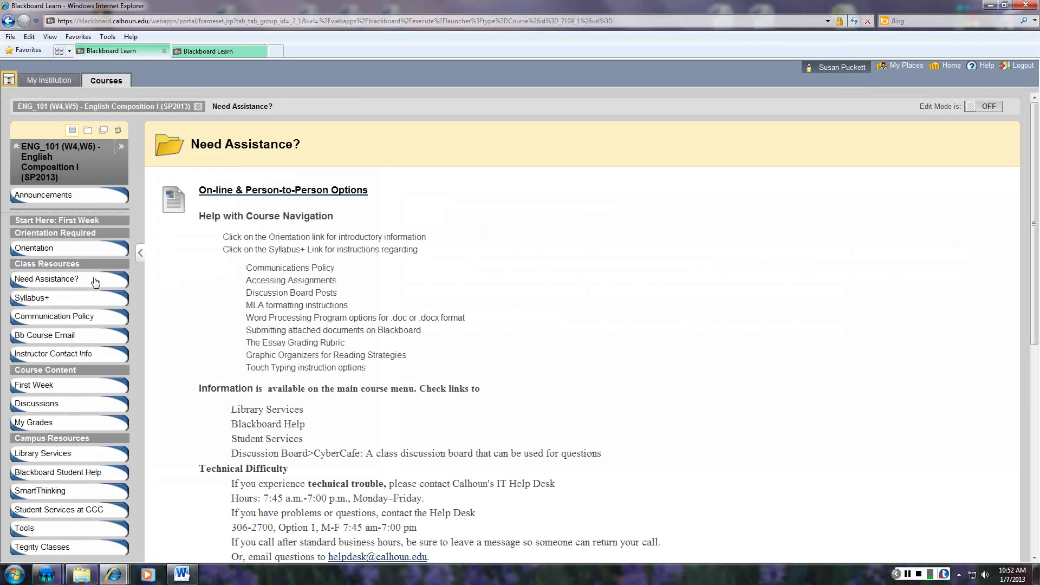
{"action": "scroll", "scroll_direction": "down", "scroll_amount": 3}
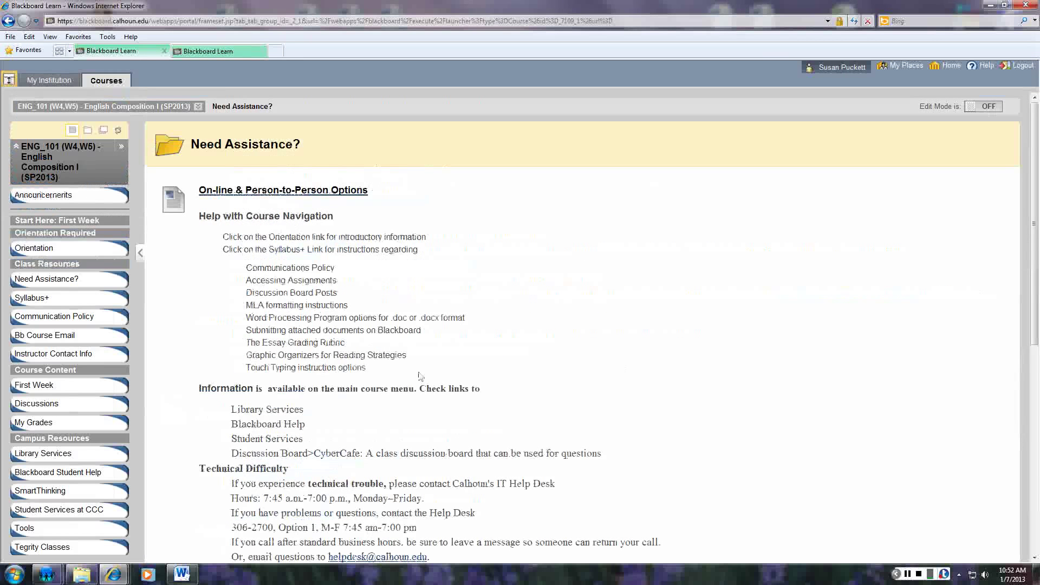
Step: Open Syllabus+ under Class Resources in the course menu
{"action": "left_click", "coordinate": [32, 298]}
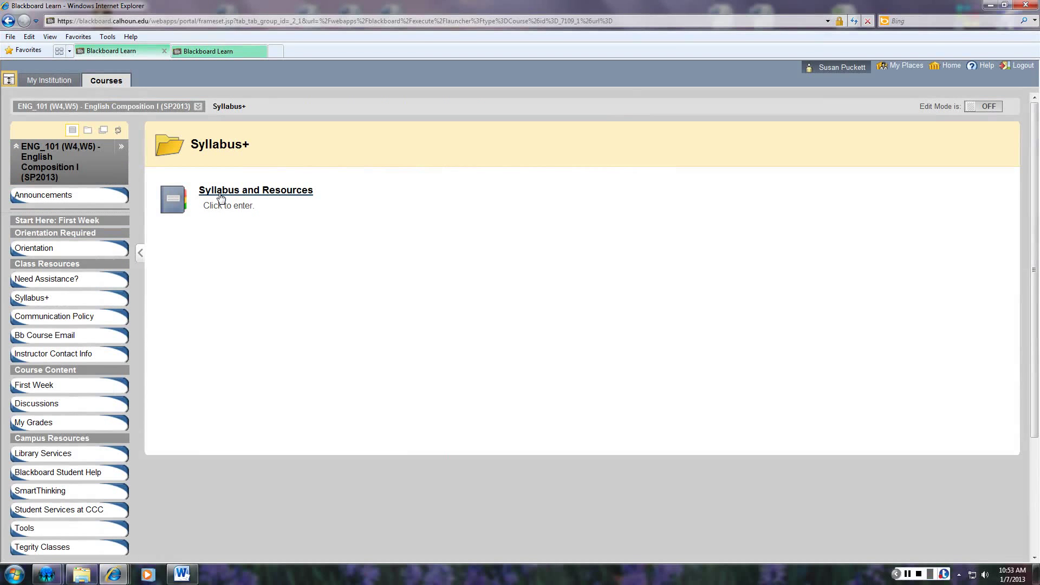
{"action": "mouse_move", "coordinate": [112, 322]}
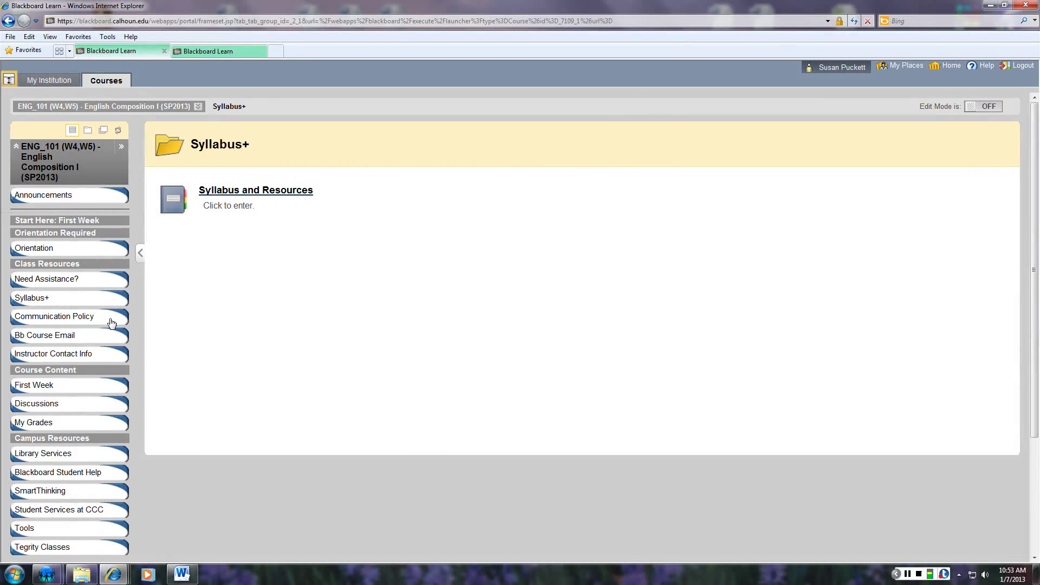
{"action": "mouse_move", "coordinate": [111, 322]}
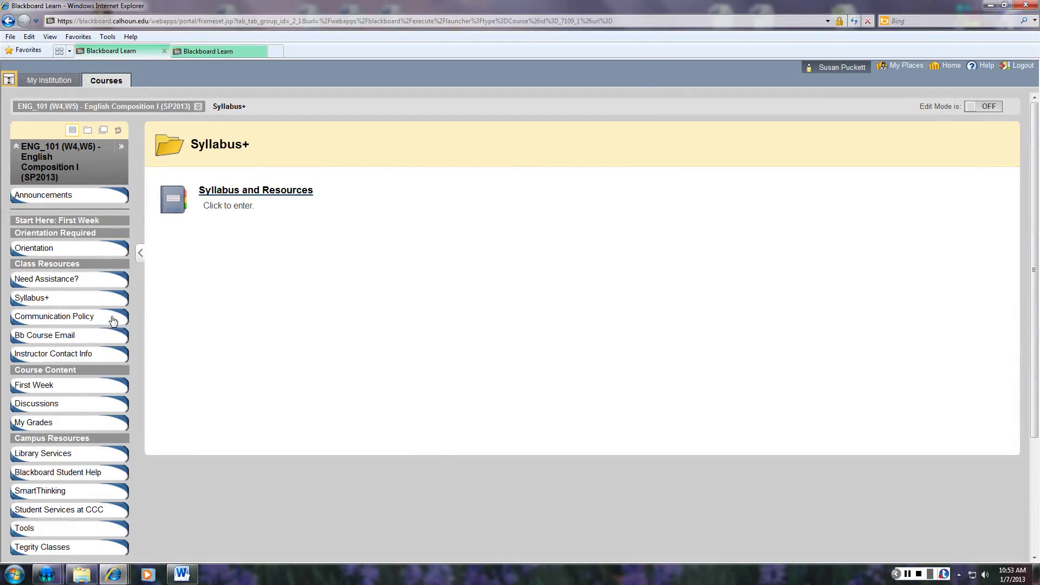
{"action": "mouse_move", "coordinate": [107, 339]}
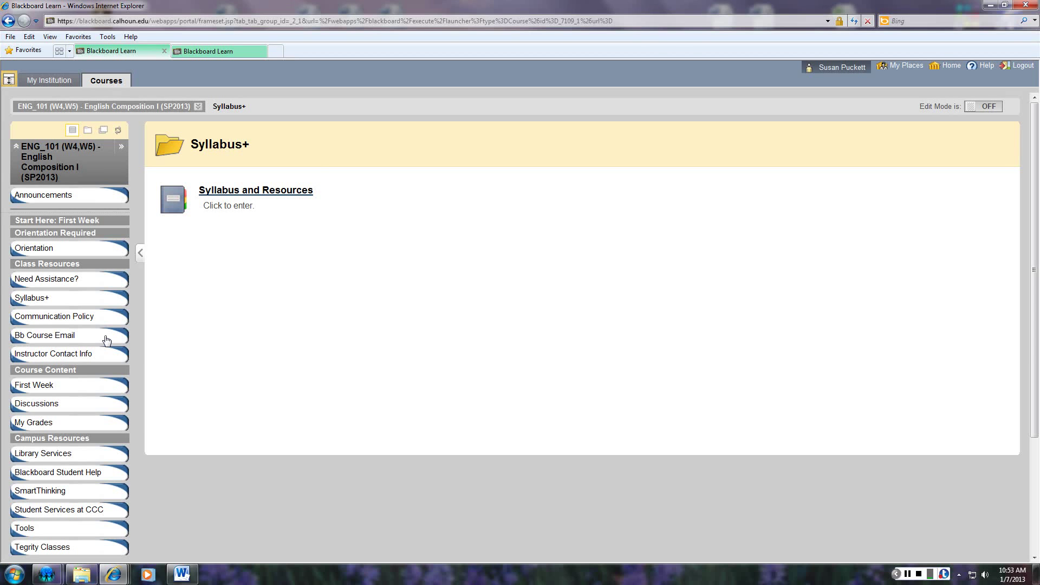
{"action": "mouse_move", "coordinate": [103, 357]}
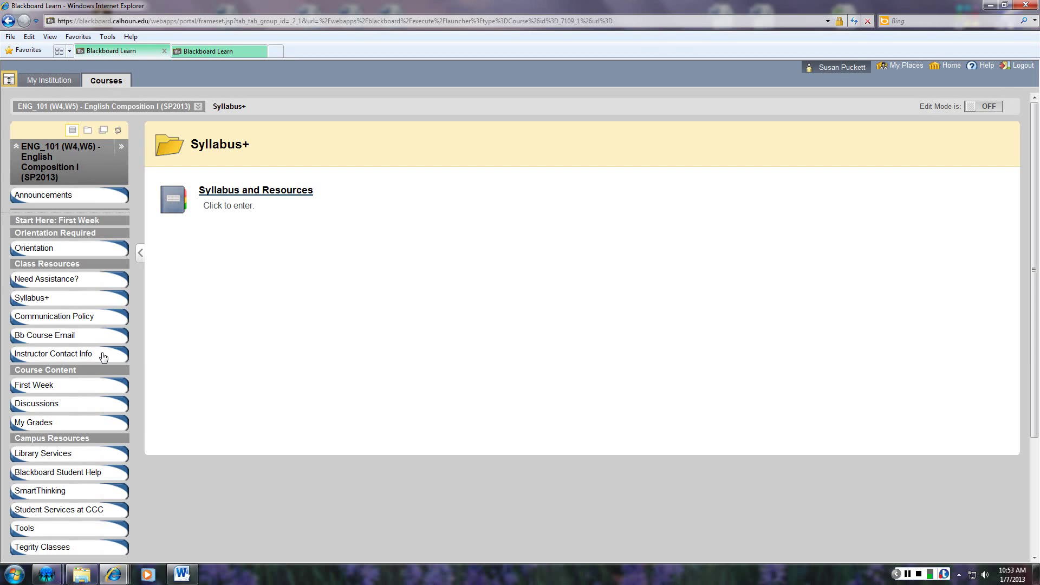
{"action": "mouse_move", "coordinate": [95, 358]}
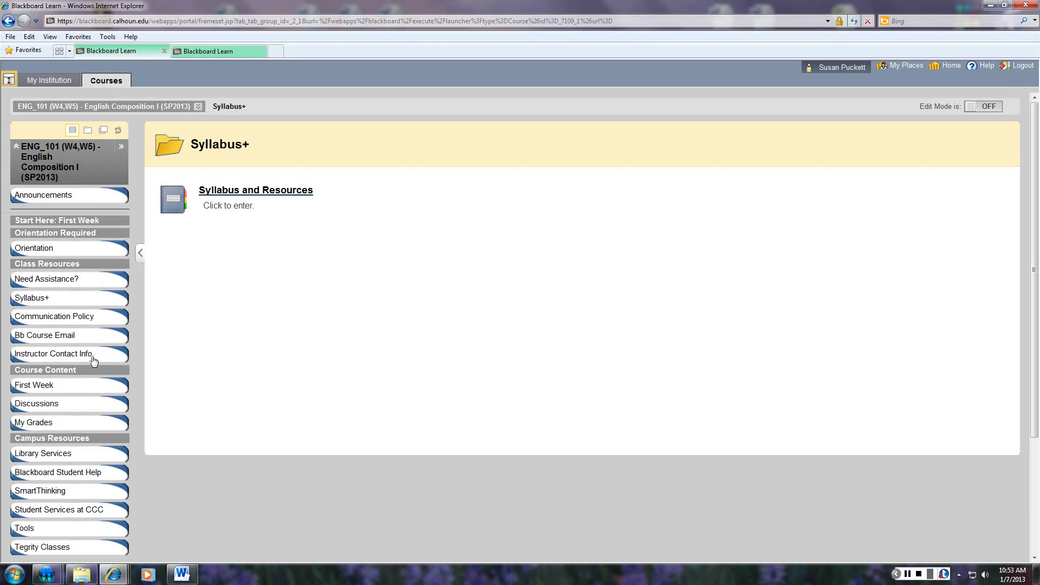
{"action": "mouse_move", "coordinate": [92, 374]}
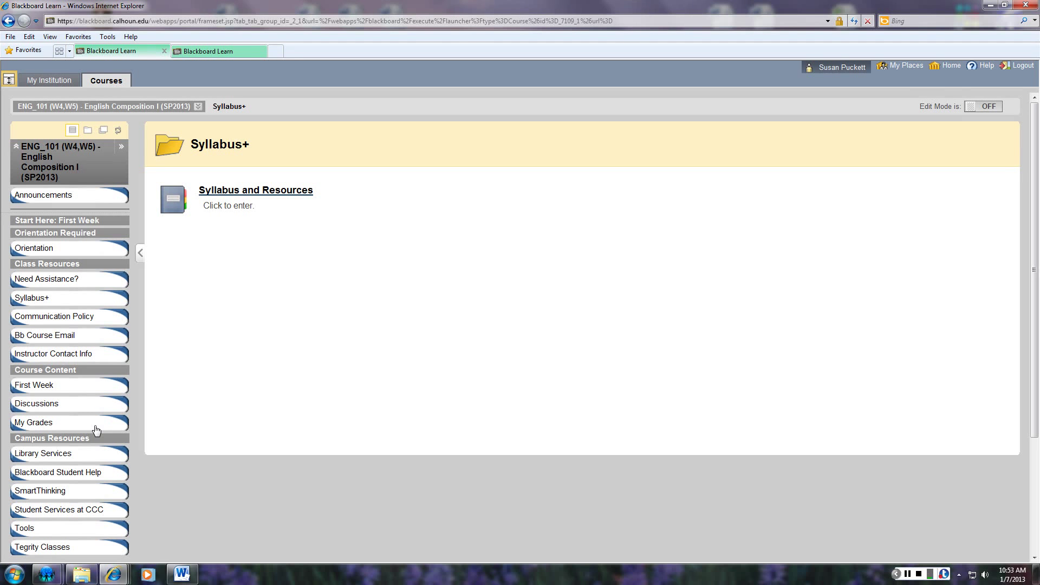
{"action": "mouse_move", "coordinate": [101, 410]}
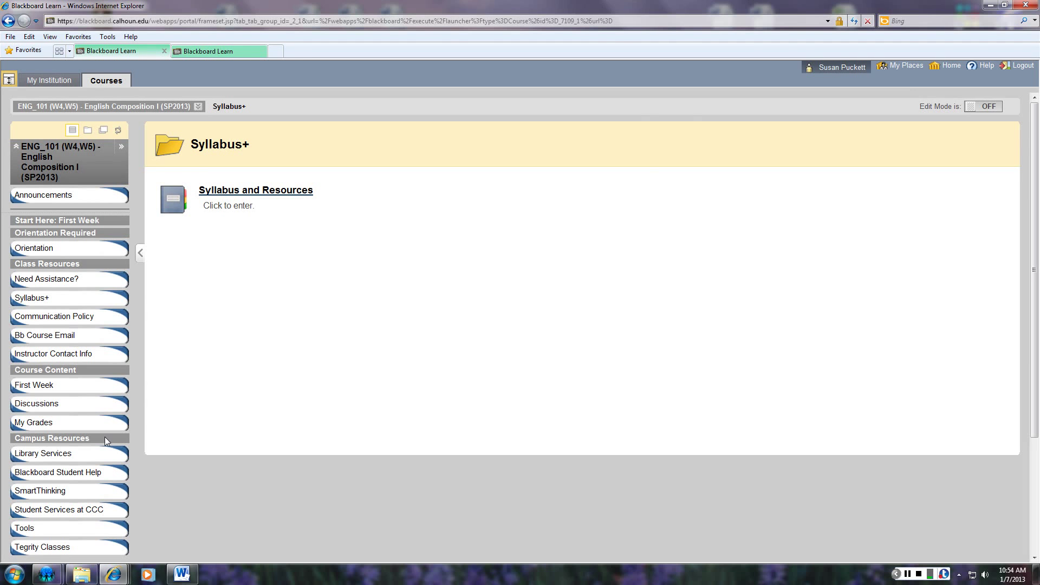
{"action": "mouse_move", "coordinate": [101, 446]}
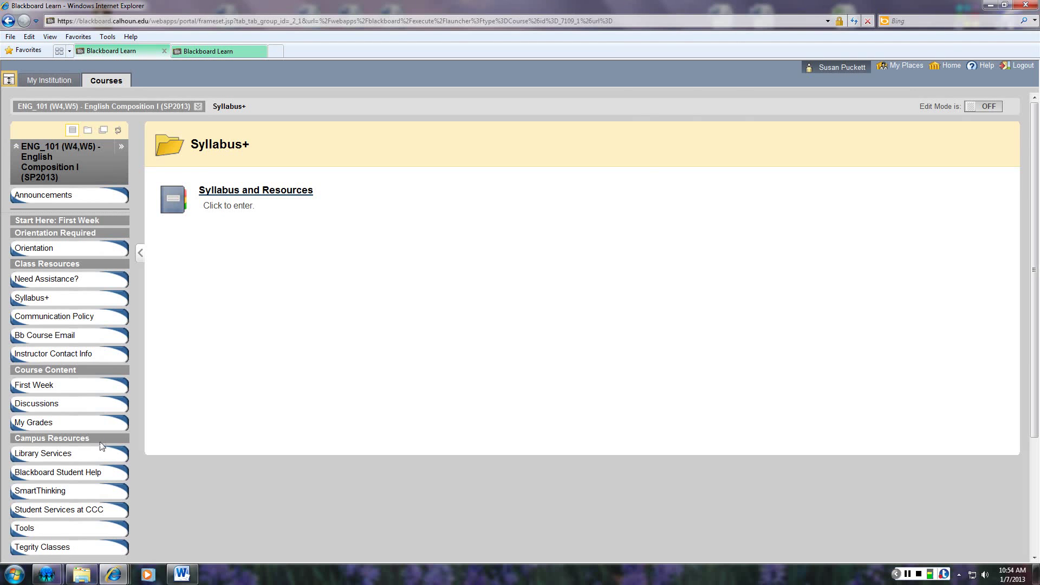
{"action": "mouse_move", "coordinate": [97, 458]}
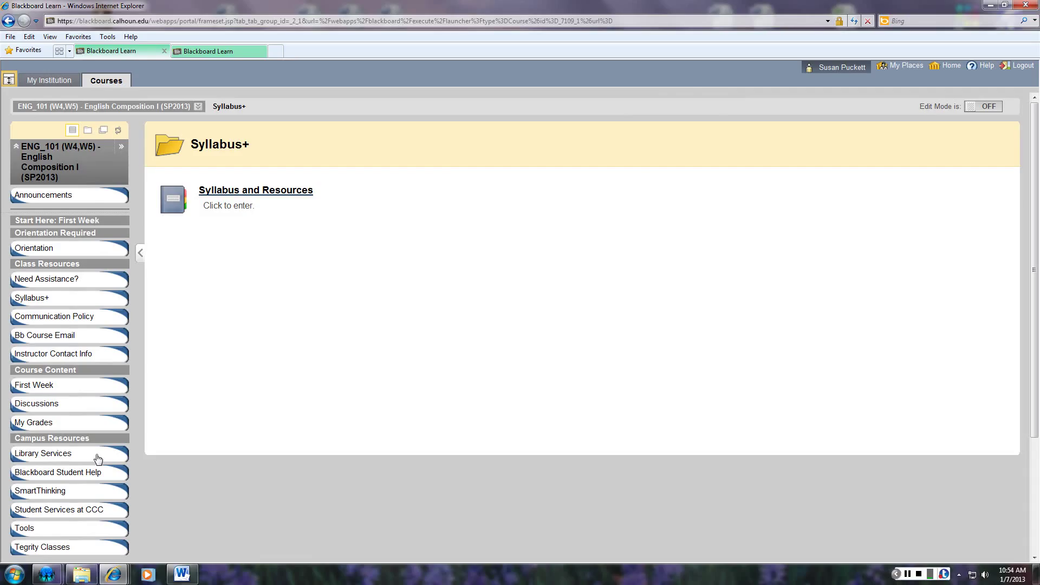
{"action": "mouse_move", "coordinate": [213, 223]}
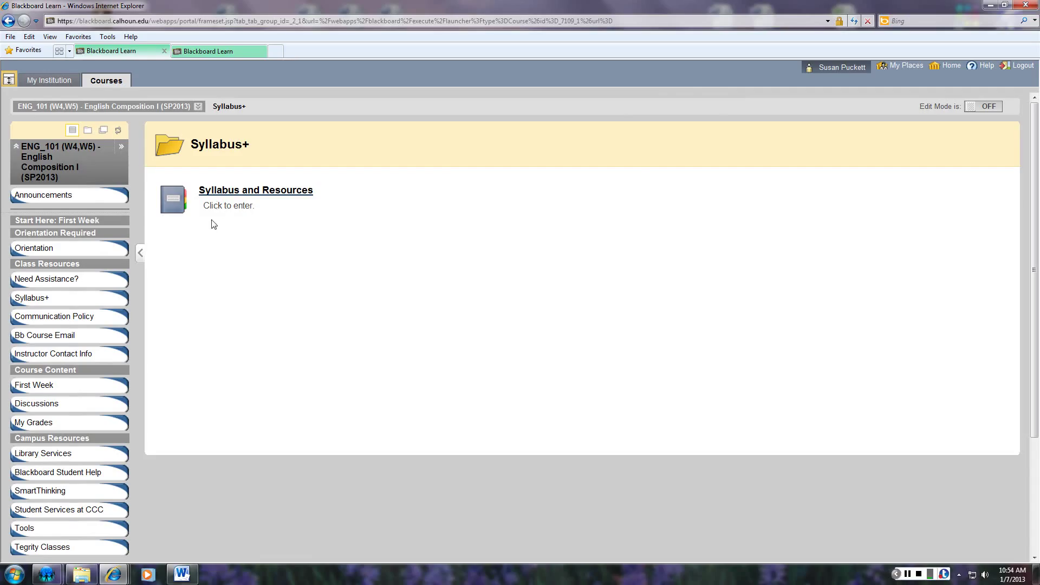
{"action": "mouse_move", "coordinate": [234, 195]}
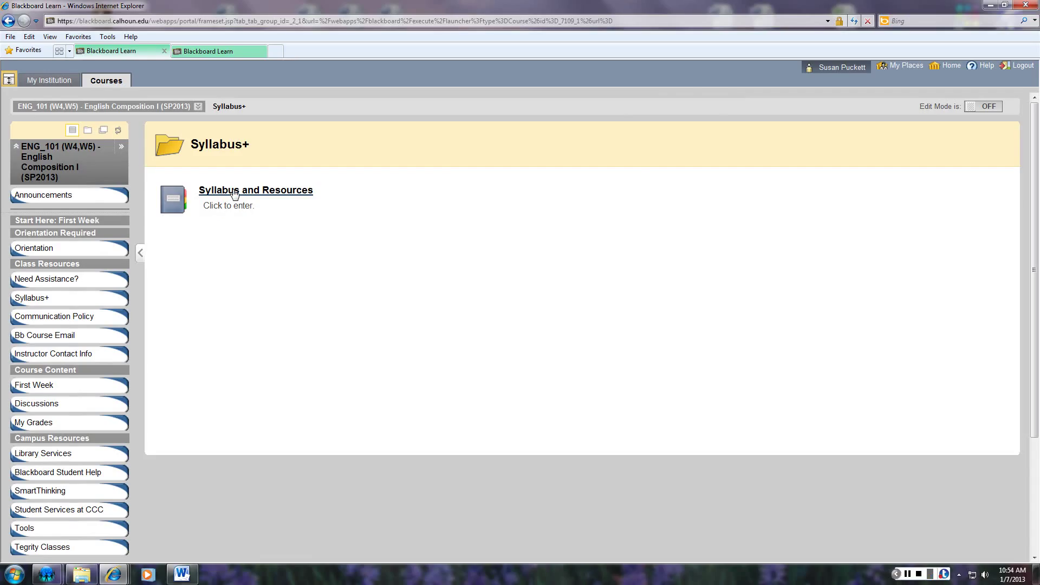
Step: Enter Syllabus and Resources, landing on page 1 of 12, Syllabus
{"action": "left_click", "coordinate": [255, 190]}
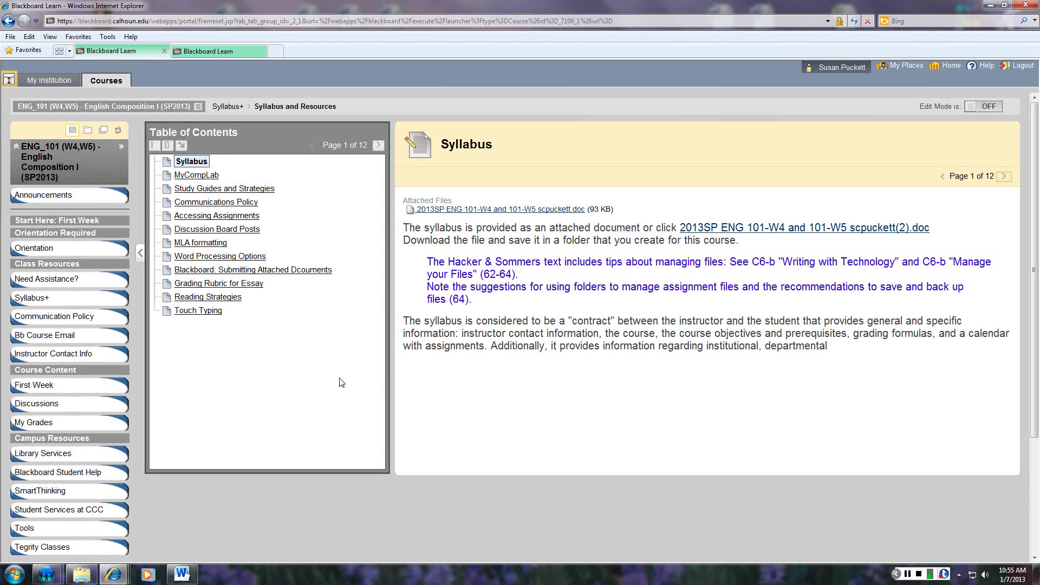
{"action": "mouse_move", "coordinate": [92, 340]}
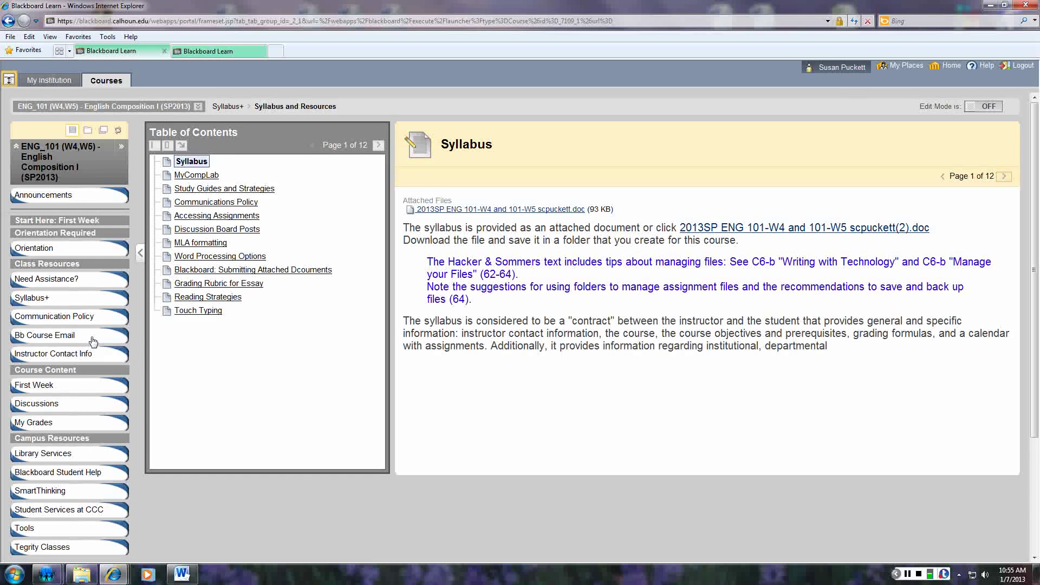